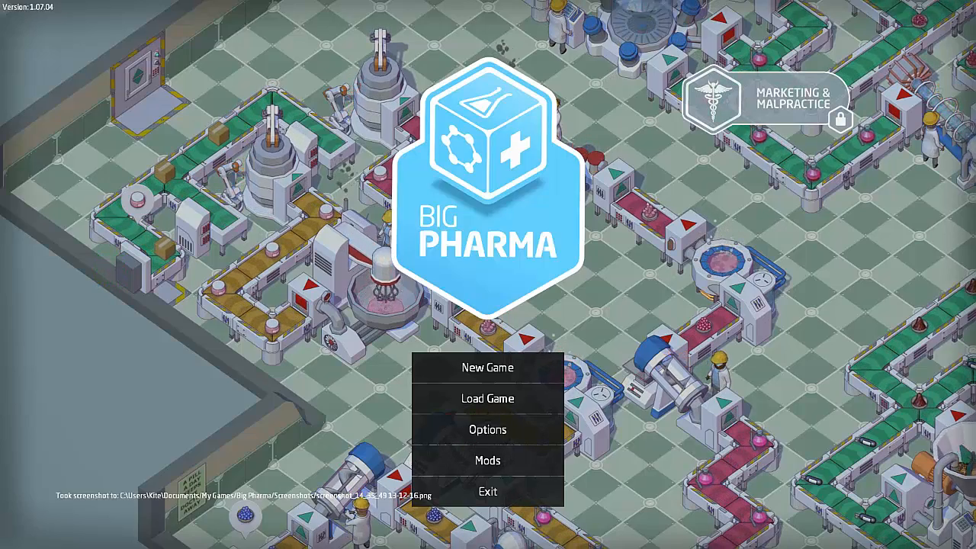
{"action": "mouse_move", "coordinate": [488, 367]}
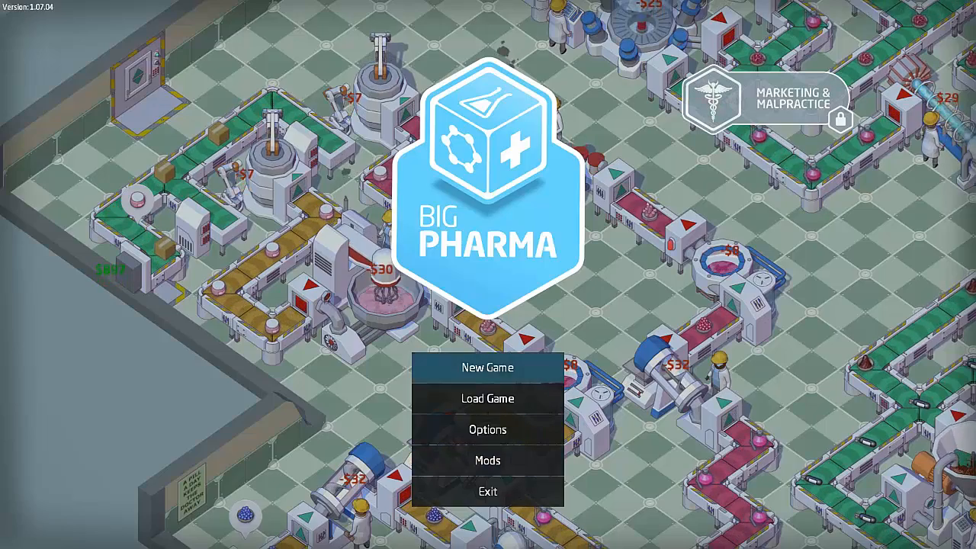
Step: Start a new Beginner Bottom line game and incorporate the company Drugs and Stuff
{"action": "left_click", "coordinate": [488, 368]}
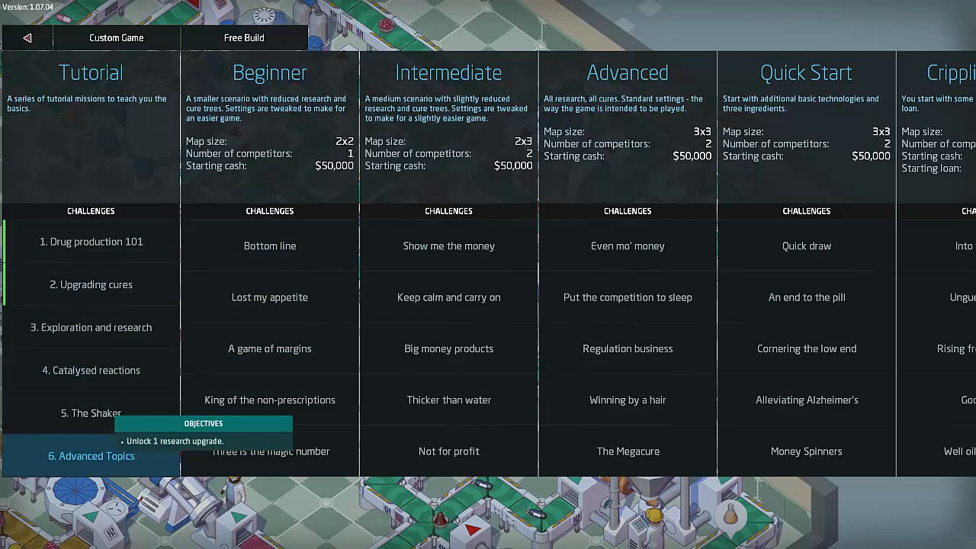
{"action": "mouse_move", "coordinate": [269, 347]}
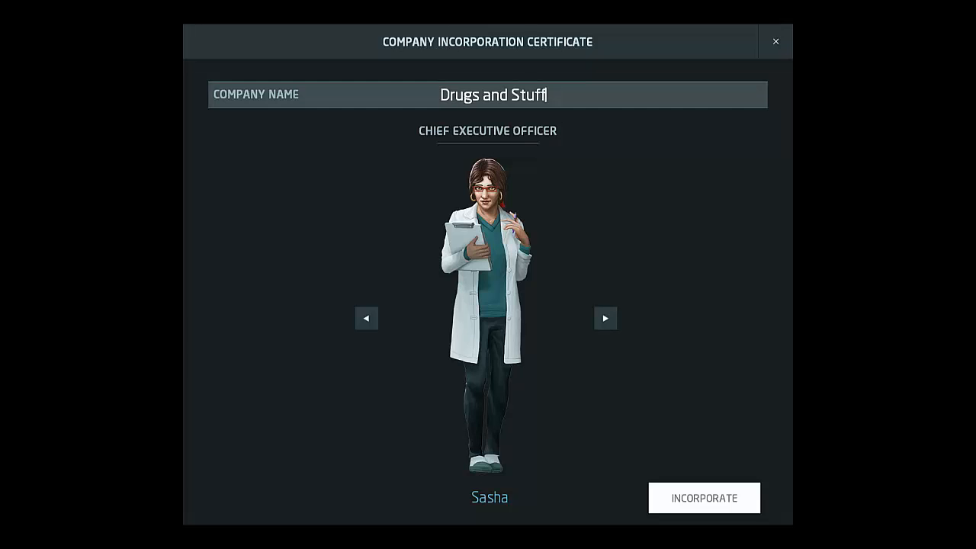
{"action": "left_click", "coordinate": [704, 497]}
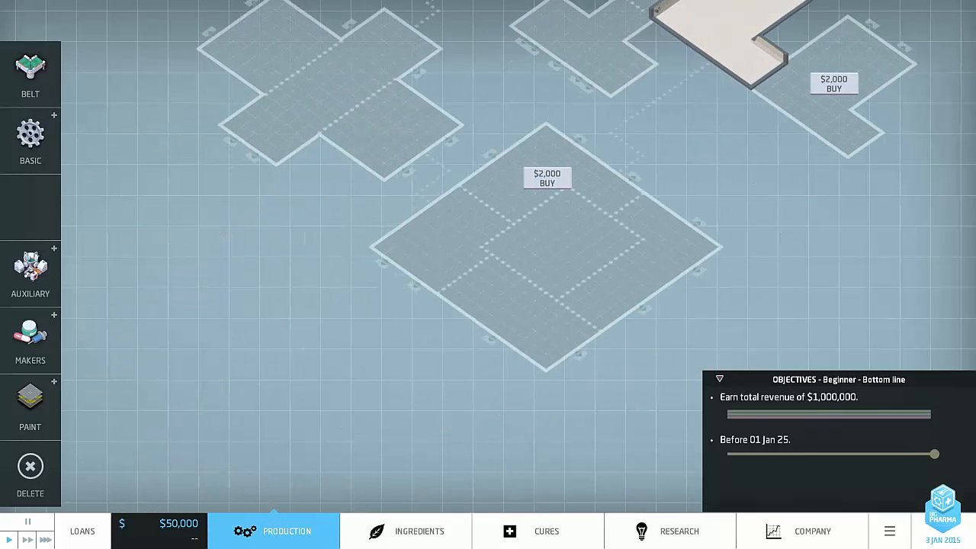
Step: Bring the factory room into view and show the Makers machine list
{"action": "left_click", "coordinate": [544, 175]}
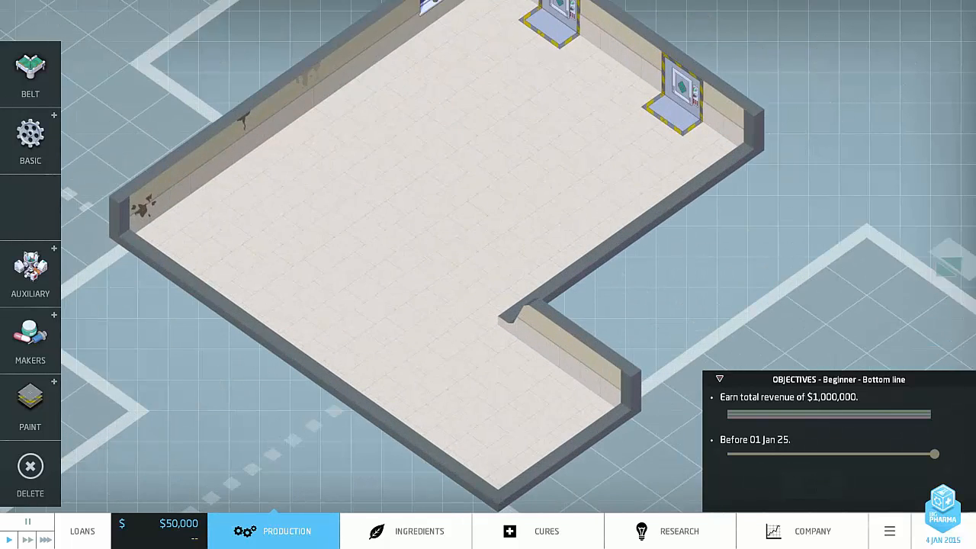
{"action": "left_click", "coordinate": [29, 137]}
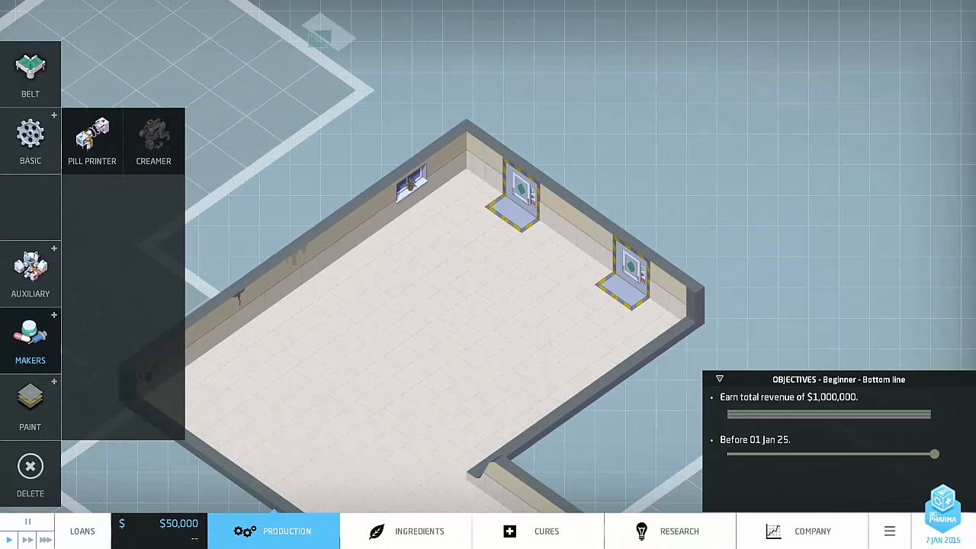
Step: From the ingredients overview, import Wilted Regia Quartz into the factory at $7 each
{"action": "left_click", "coordinate": [416, 531]}
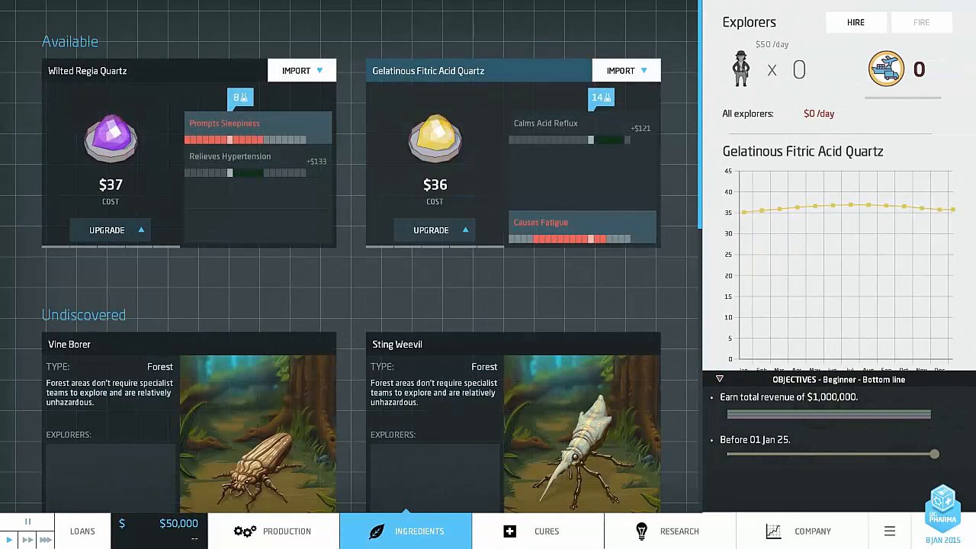
{"action": "mouse_move", "coordinate": [105, 228]}
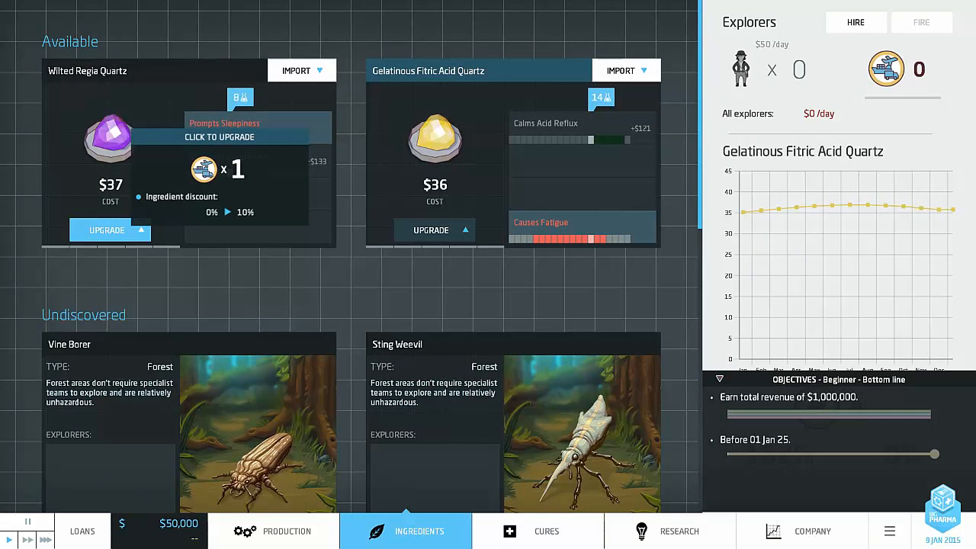
{"action": "left_click", "coordinate": [433, 229]}
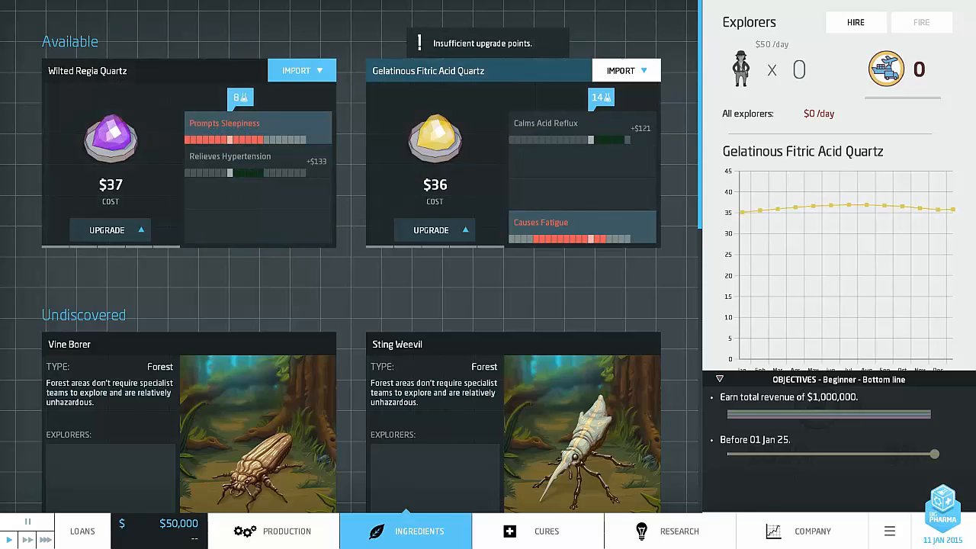
{"action": "left_click", "coordinate": [282, 530]}
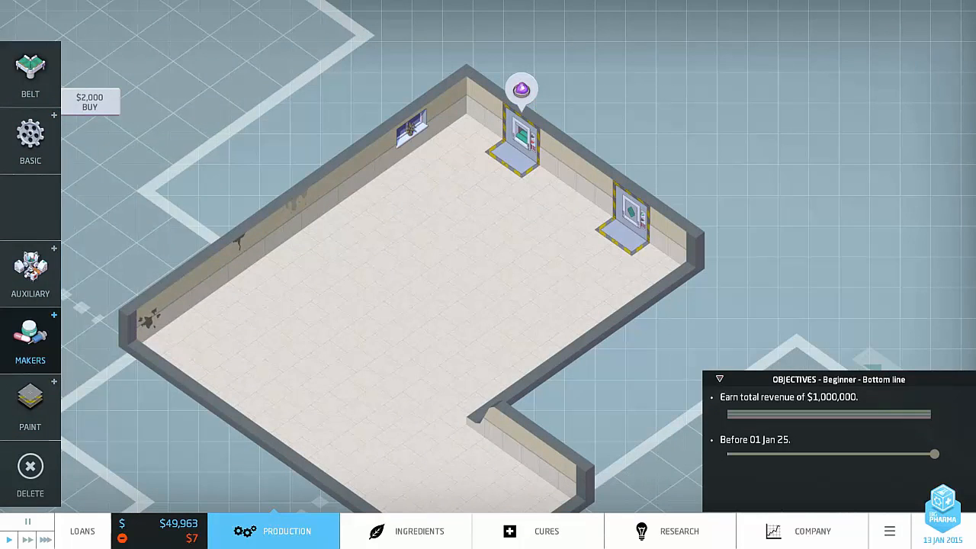
Step: Place a Pill Printer beside the import dock and link them with conveyor belts
{"action": "left_click", "coordinate": [30, 339]}
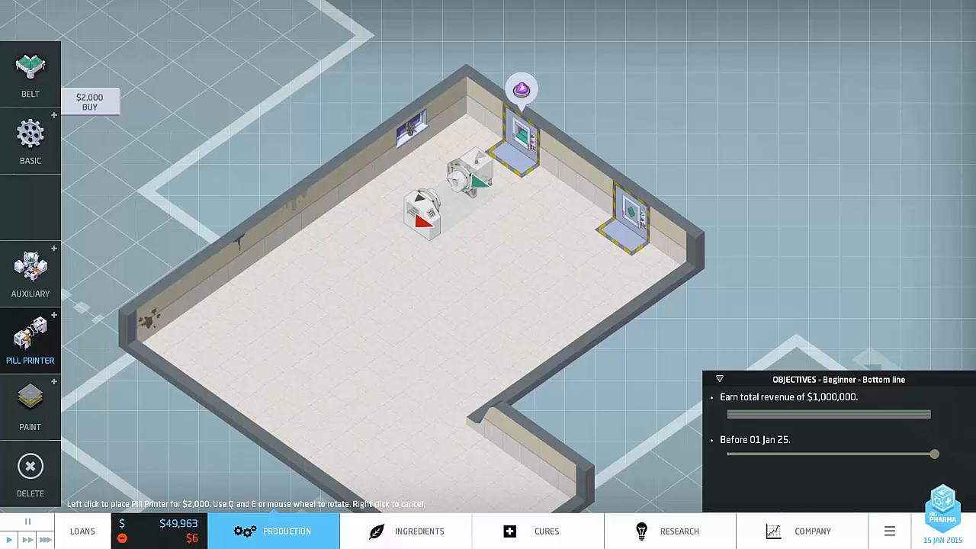
{"action": "left_click", "coordinate": [457, 168]}
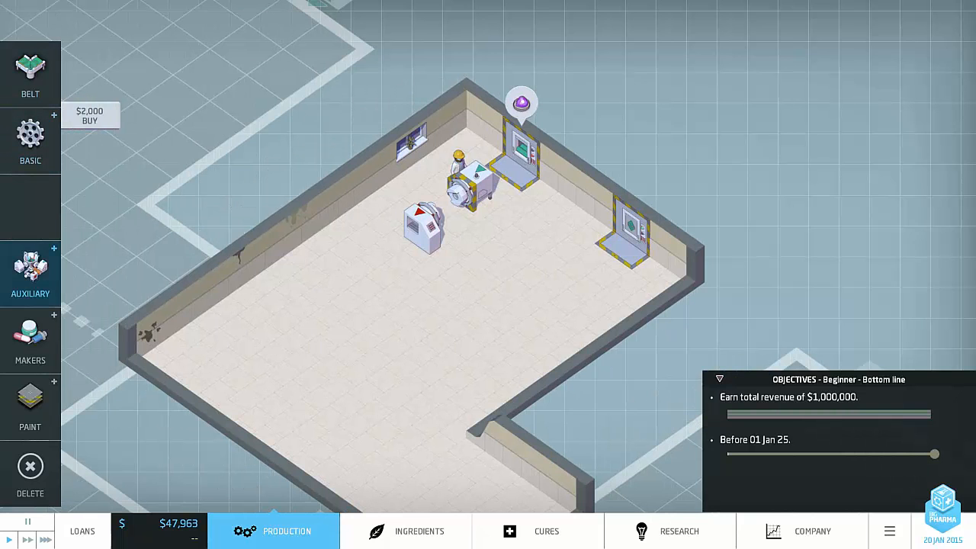
{"action": "left_click", "coordinate": [30, 137]}
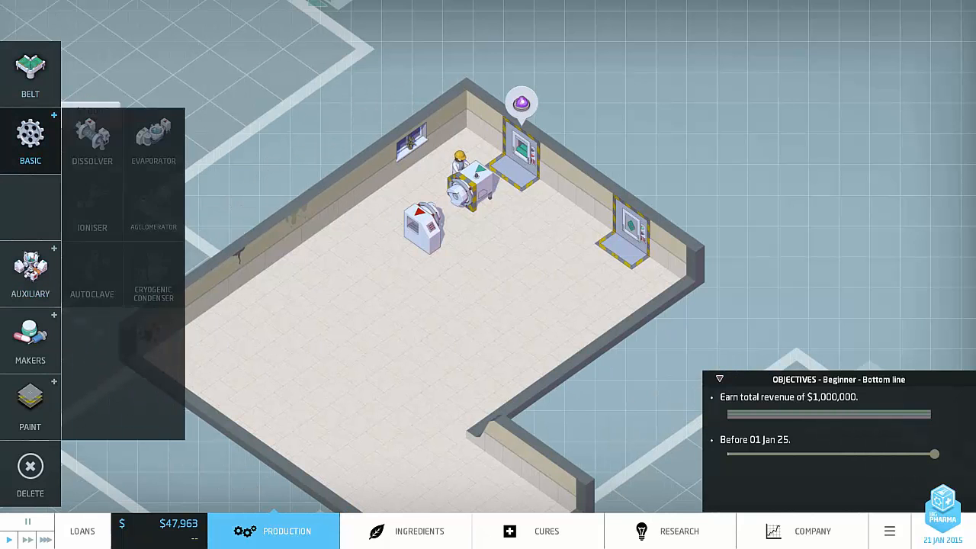
{"action": "left_click", "coordinate": [29, 73]}
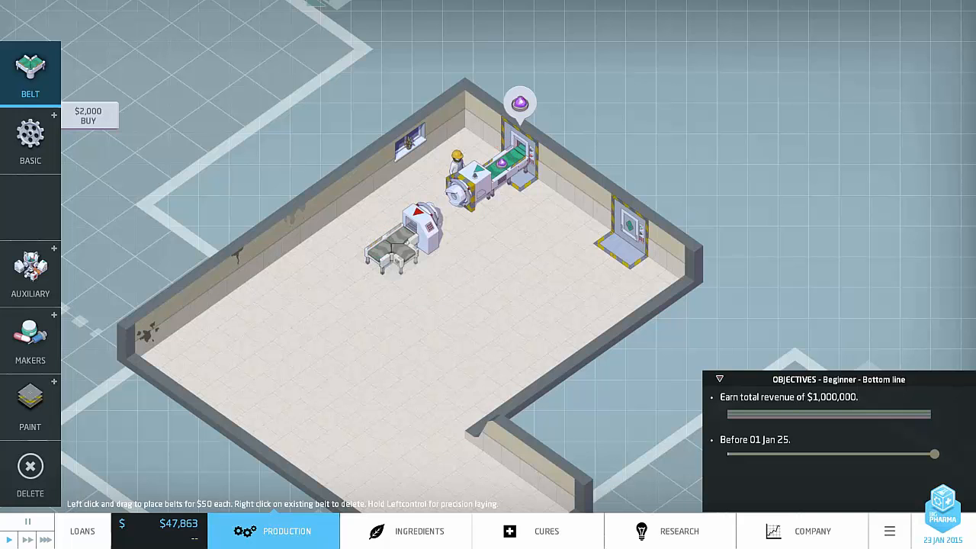
{"action": "left_click_drag", "start_coordinate": [411, 229], "coordinate": [518, 321]}
{"action": "type", "text": "Sugar Pill"}
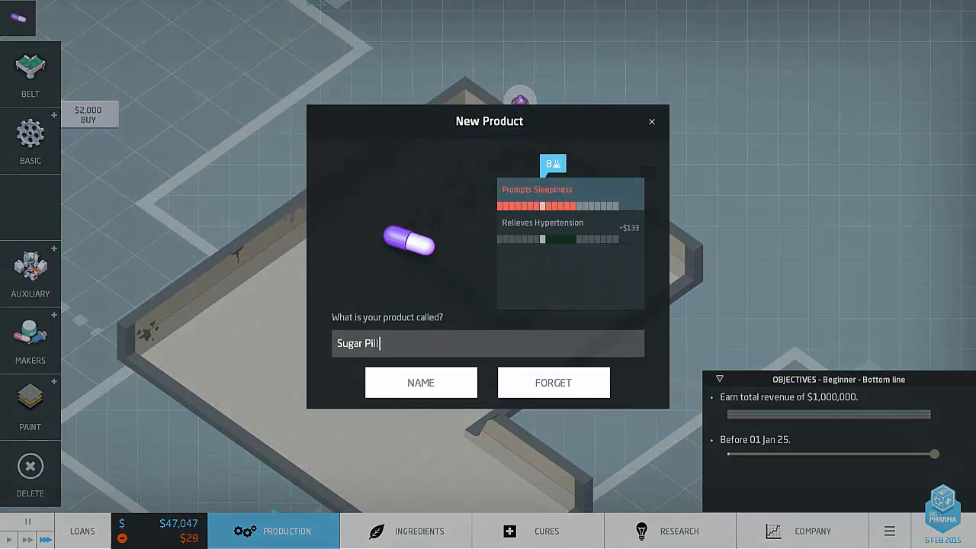
Step: Confirm the new product's name as Sugar Pill
{"action": "left_click", "coordinate": [420, 382]}
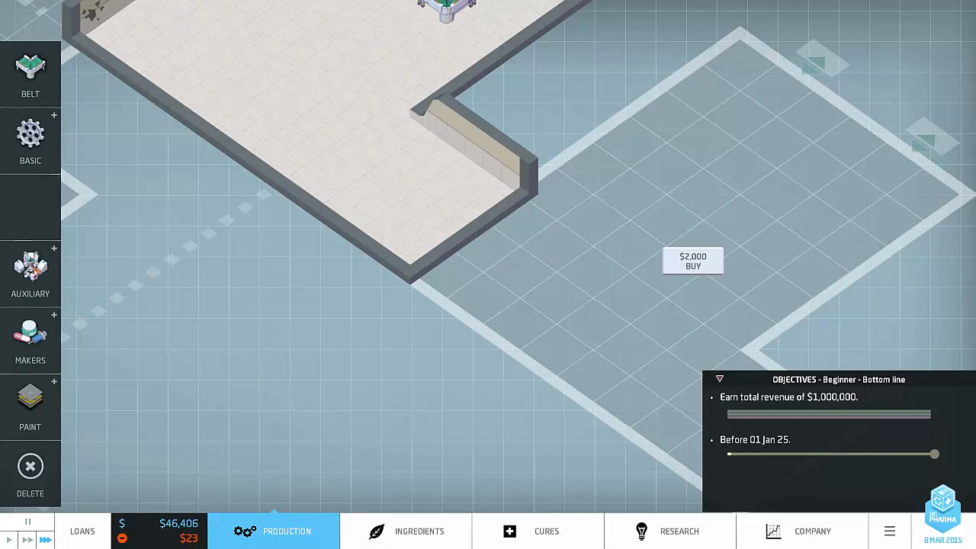
Step: Buy the neighbouring $2,000 plot, add machines, and return to the factory floor
{"action": "left_click", "coordinate": [692, 259]}
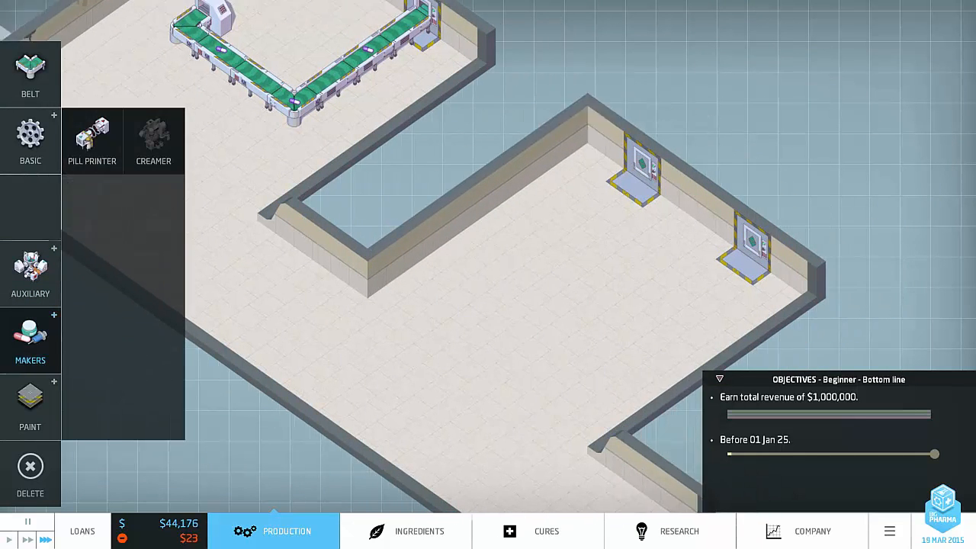
{"action": "left_click", "coordinate": [92, 140]}
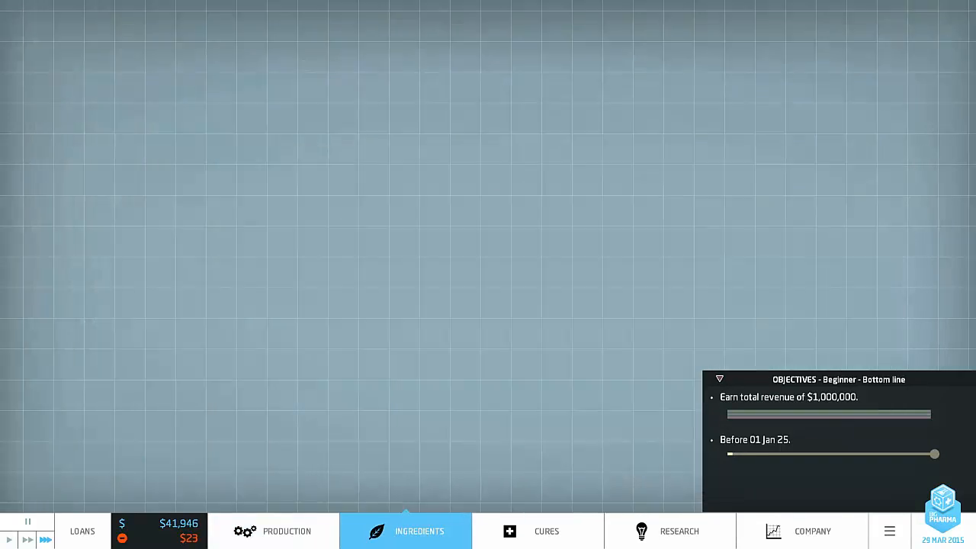
{"action": "left_click", "coordinate": [406, 530]}
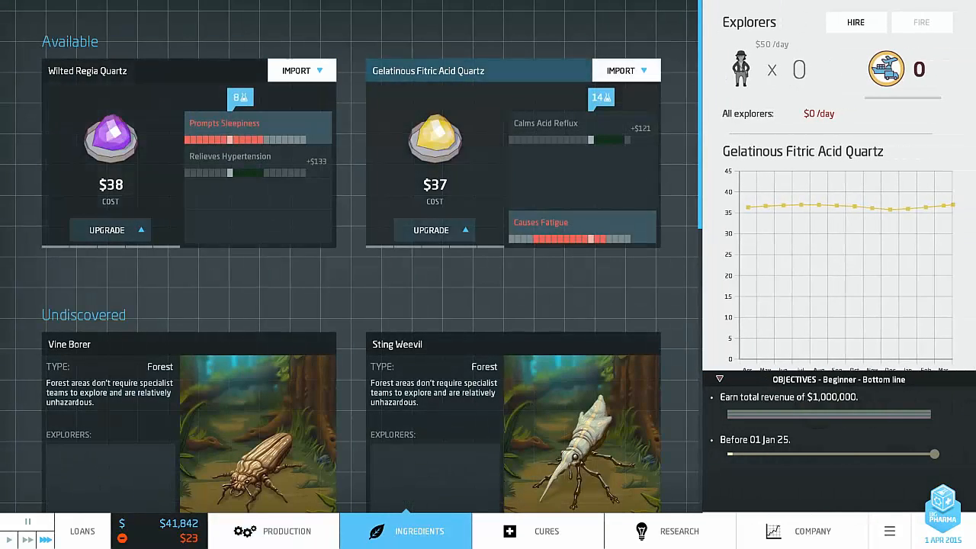
{"action": "left_click", "coordinate": [286, 531]}
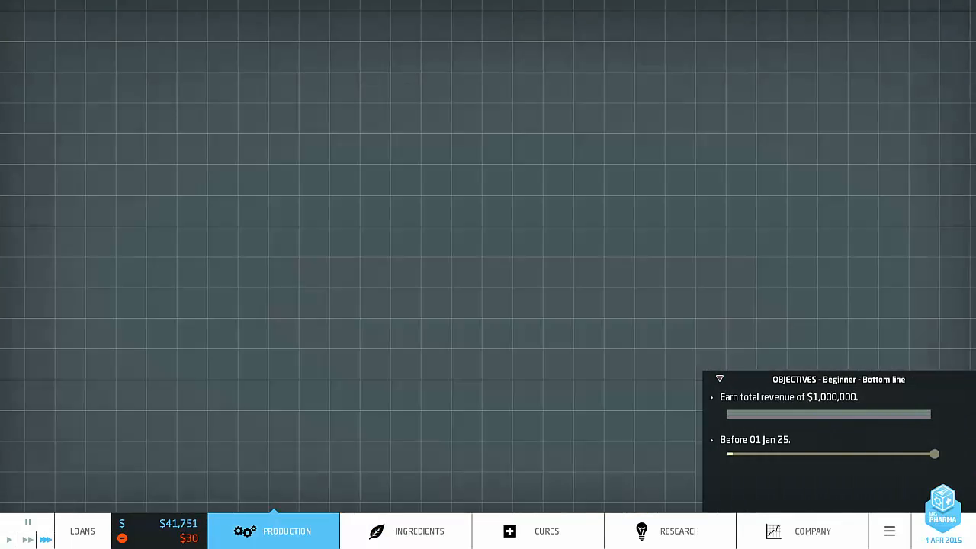
{"action": "left_click", "coordinate": [286, 530]}
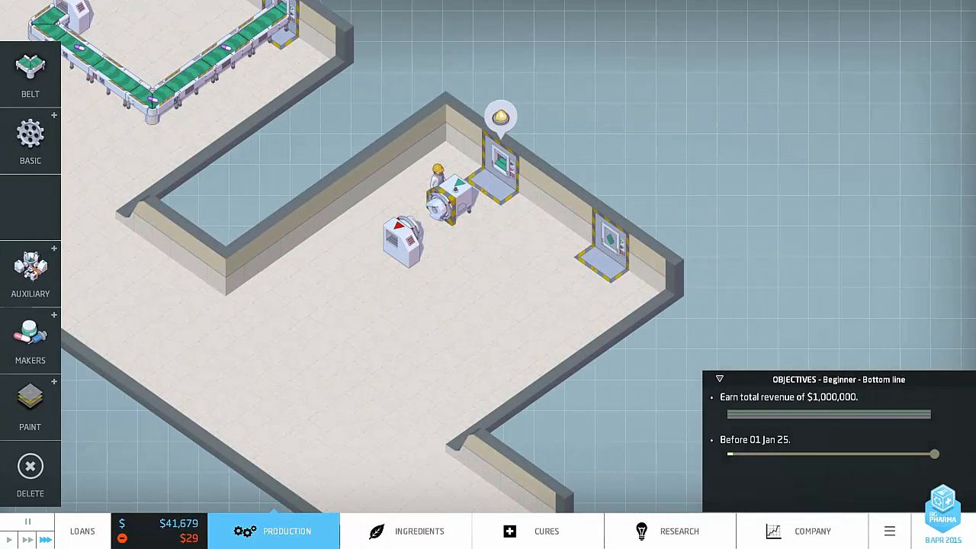
Step: Run belts from the ingredient intake and place evaporators along the line in the new room
{"action": "left_click", "coordinate": [31, 69]}
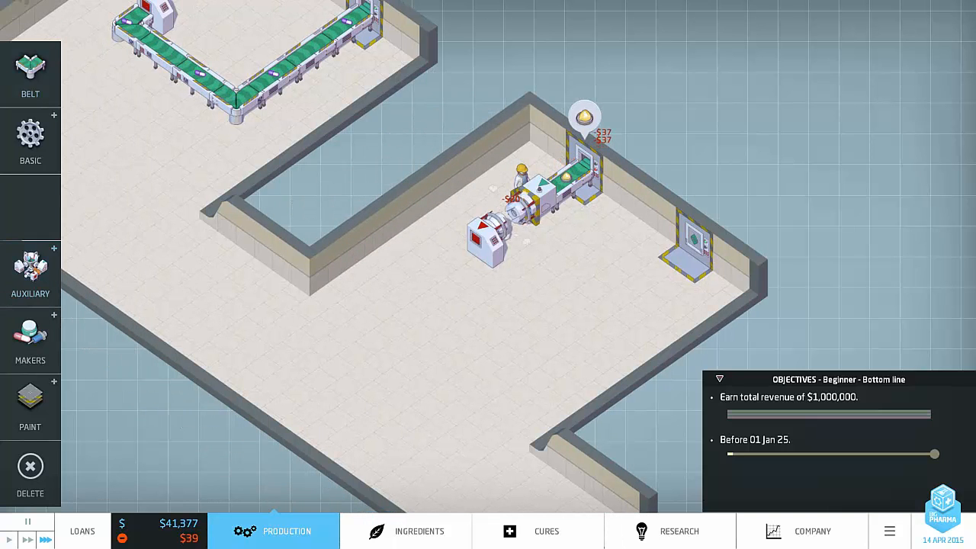
{"action": "left_click", "coordinate": [31, 137]}
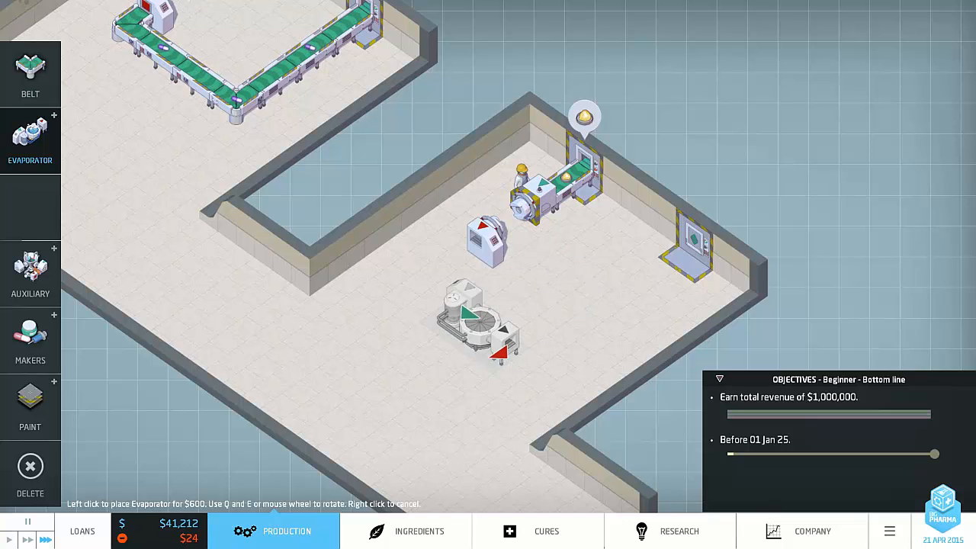
{"action": "left_click", "coordinate": [435, 298]}
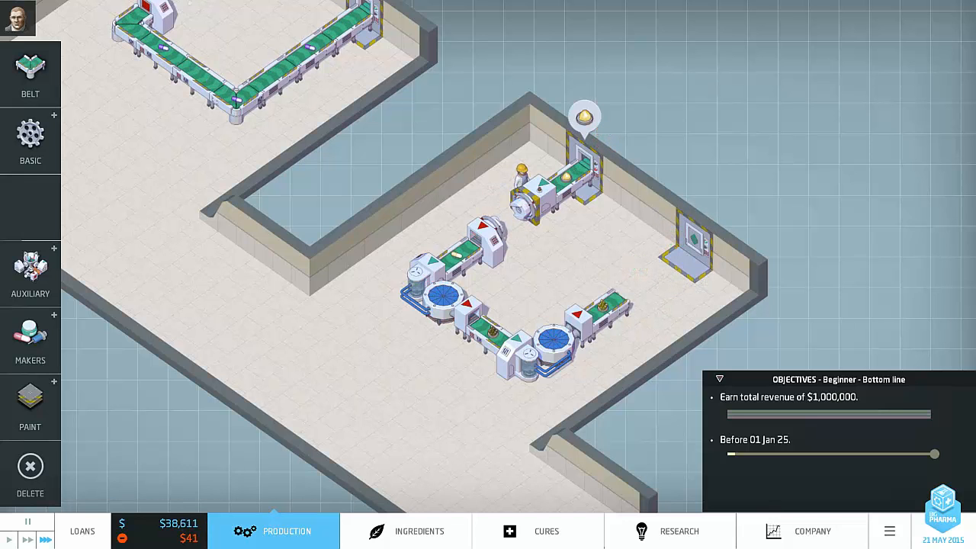
{"action": "left_click", "coordinate": [31, 339]}
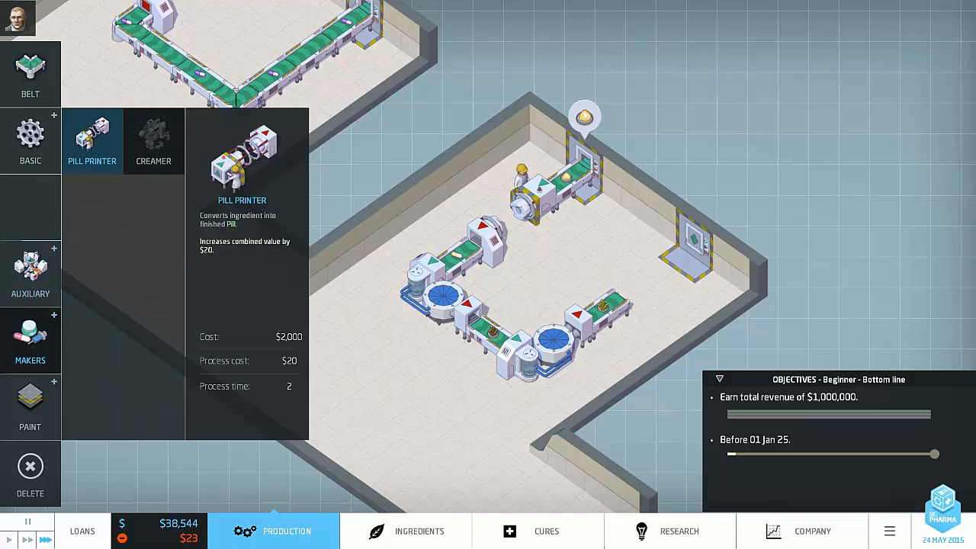
Step: Finish the line with a Pill Printer so its product is named Drugs Reflux Reliever
{"action": "left_click", "coordinate": [91, 145]}
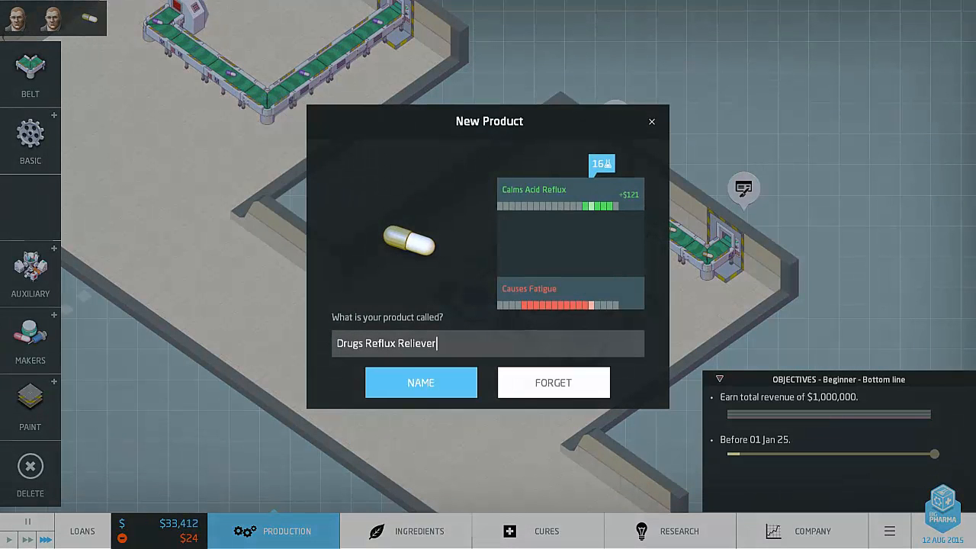
Step: Confirm the Drugs Reflux Reliever name so the new line keeps producing
{"action": "left_click", "coordinate": [420, 381]}
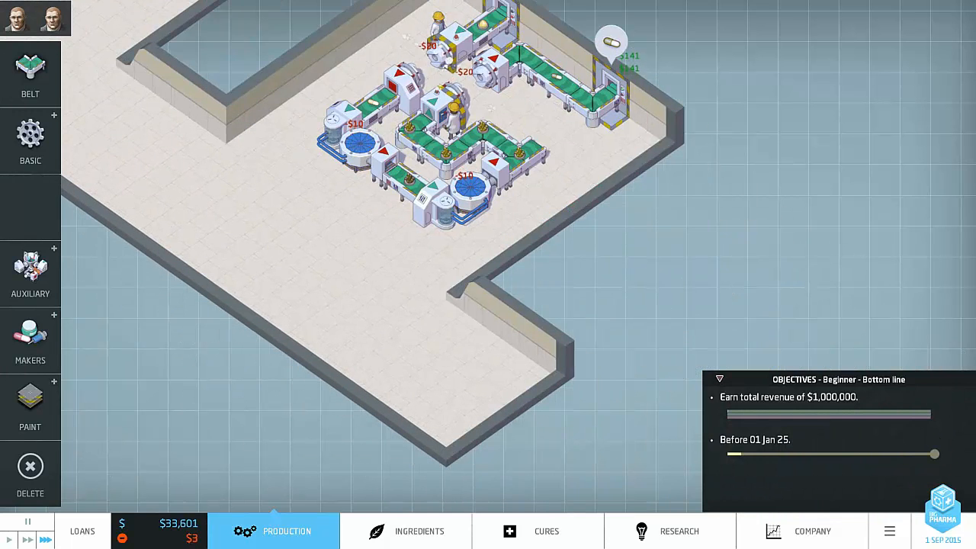
Step: Inspect the evaporator, dissolver, autoclave and auxiliary machines, ending on the floor paint choices
{"action": "left_click", "coordinate": [31, 138]}
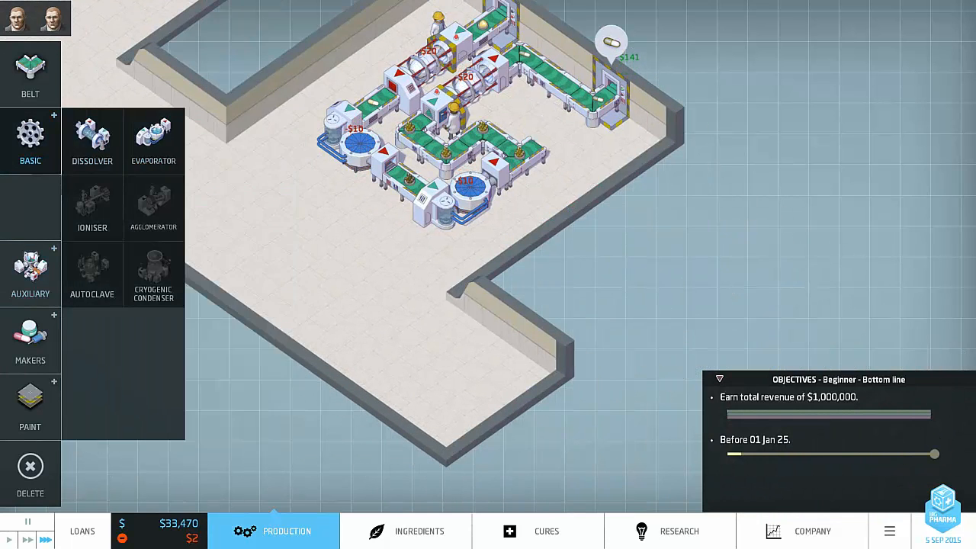
{"action": "left_click", "coordinate": [152, 140]}
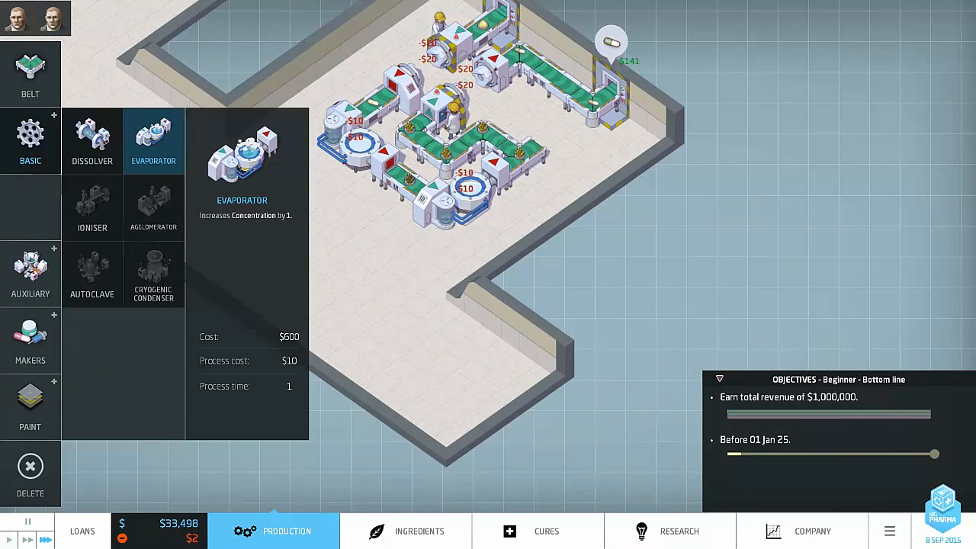
{"action": "left_click", "coordinate": [92, 143]}
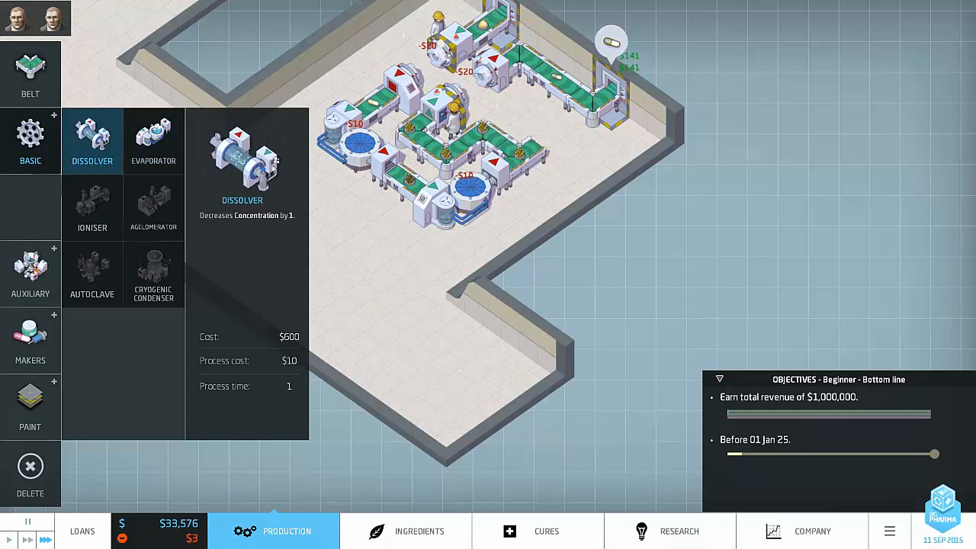
{"action": "left_click", "coordinate": [92, 274]}
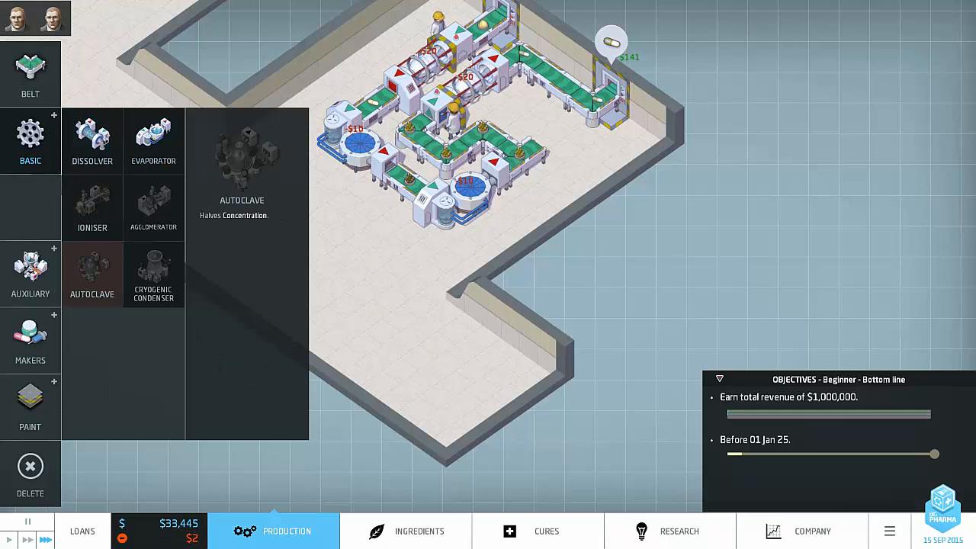
{"action": "left_click", "coordinate": [31, 274]}
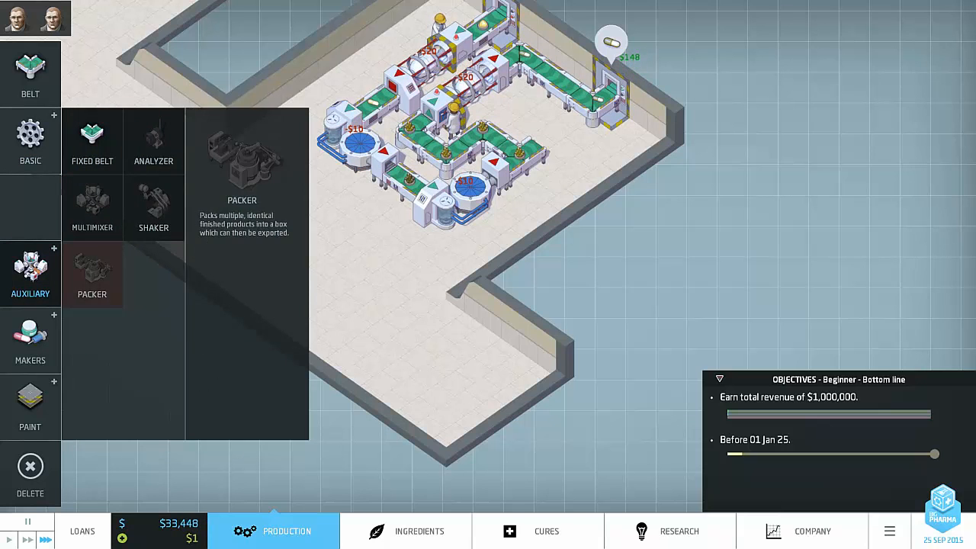
{"action": "left_click", "coordinate": [30, 338]}
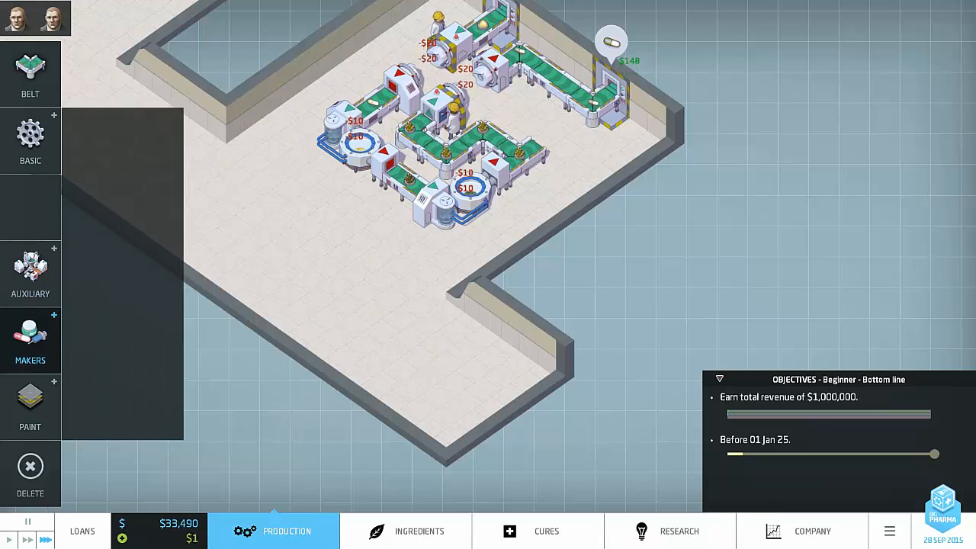
{"action": "left_click", "coordinate": [30, 404]}
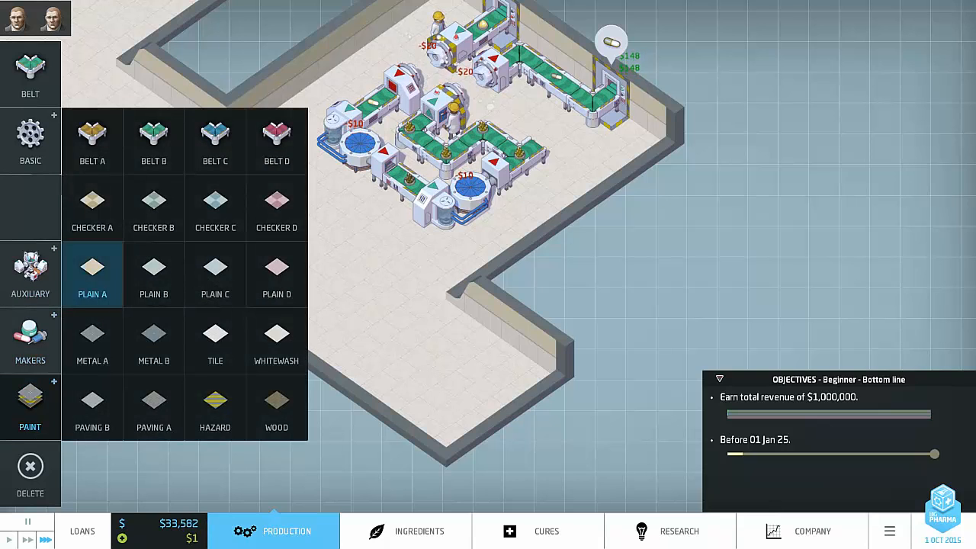
Step: Sell the first room's pill printer, keeping its belts and raising funds to $35,038
{"action": "left_click", "coordinate": [31, 76]}
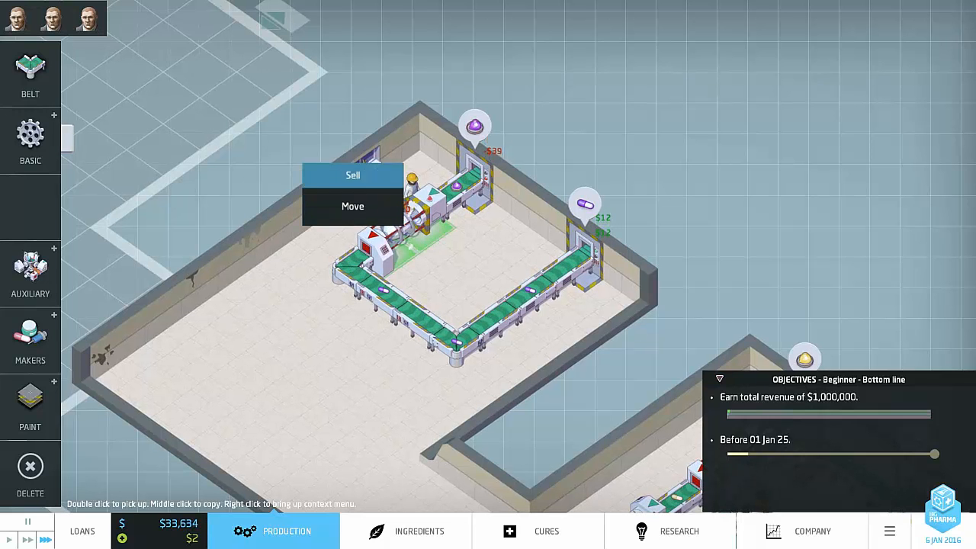
{"action": "left_click", "coordinate": [350, 177]}
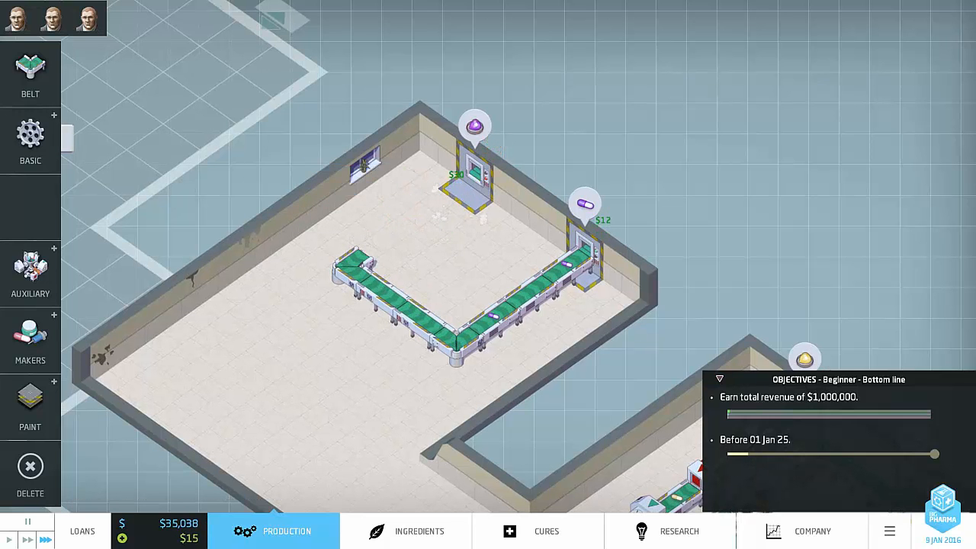